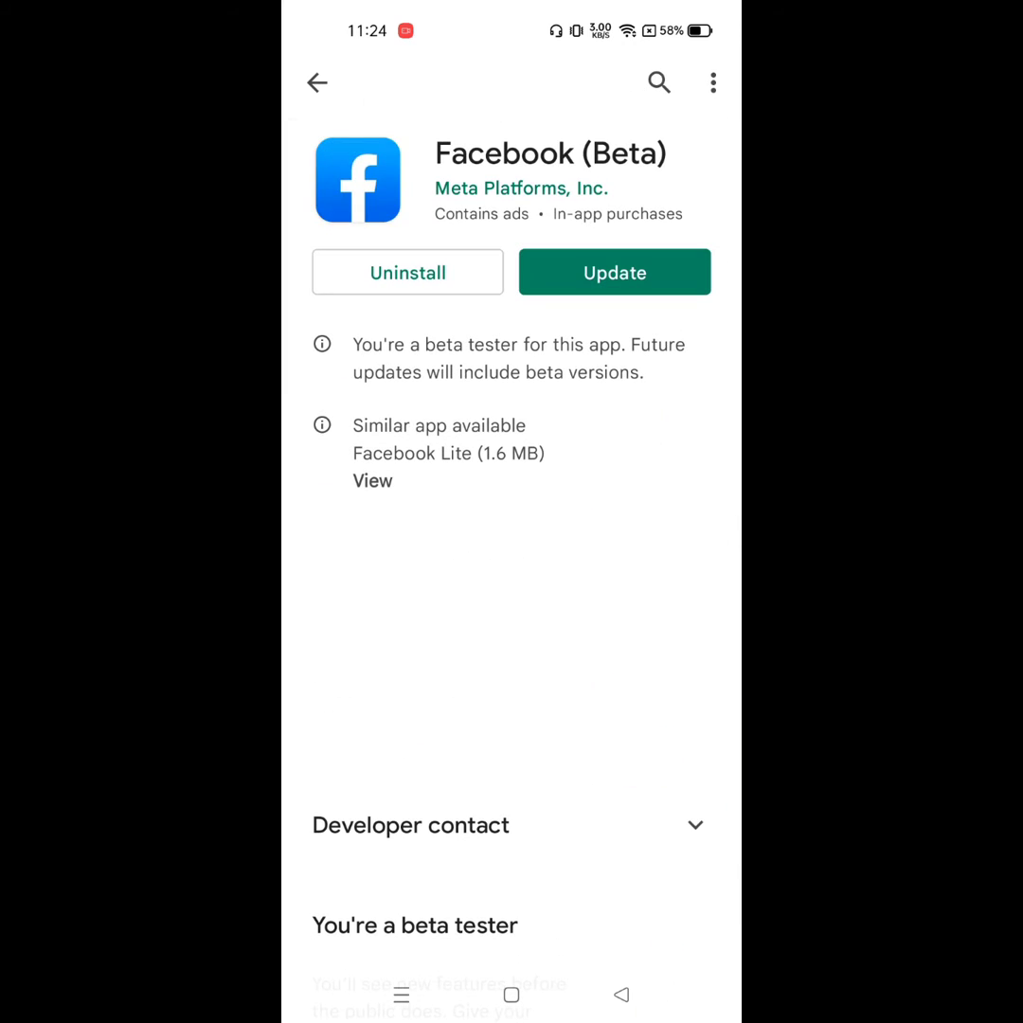
Update the Facebook (Beta) app from its Google Play Store listing.
click(614, 272)
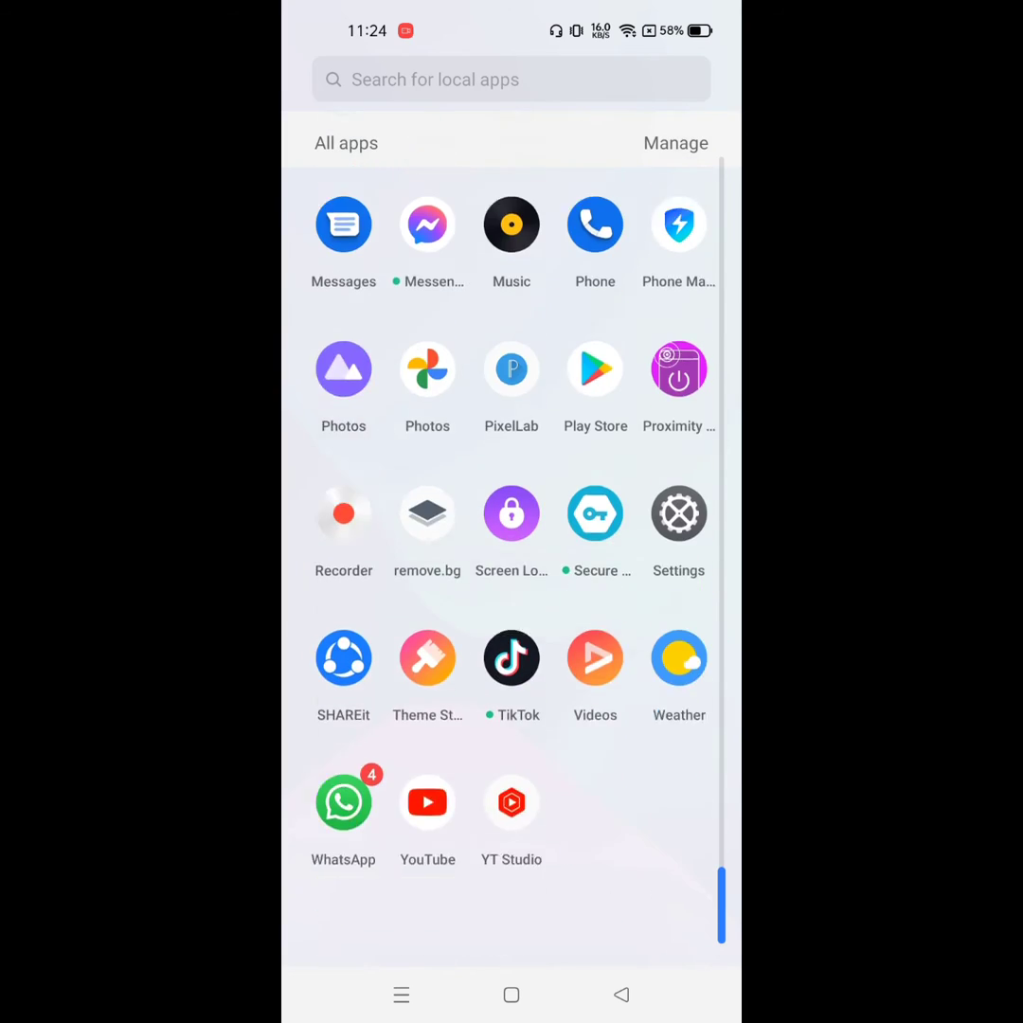
Open Settings and scroll to find Facebook's App info page.
click(678, 515)
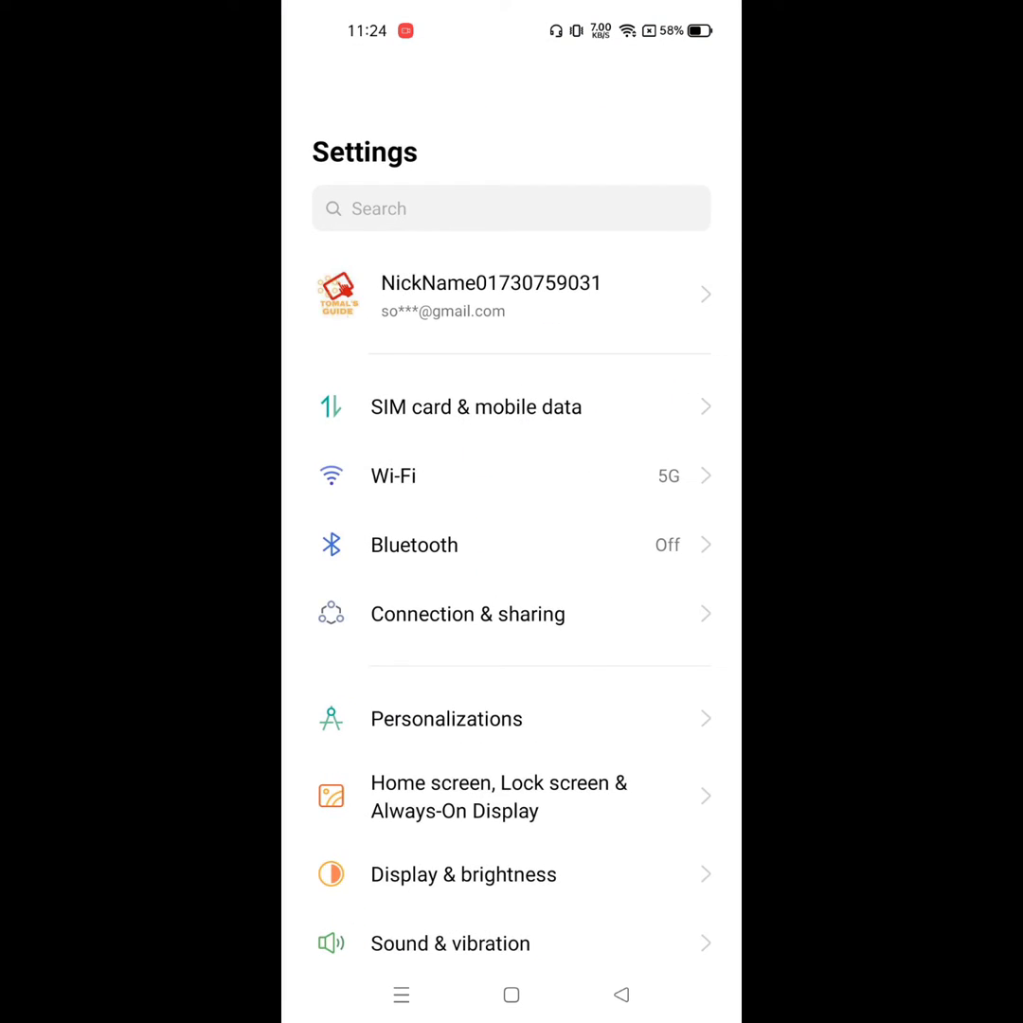
scroll(down, 3)
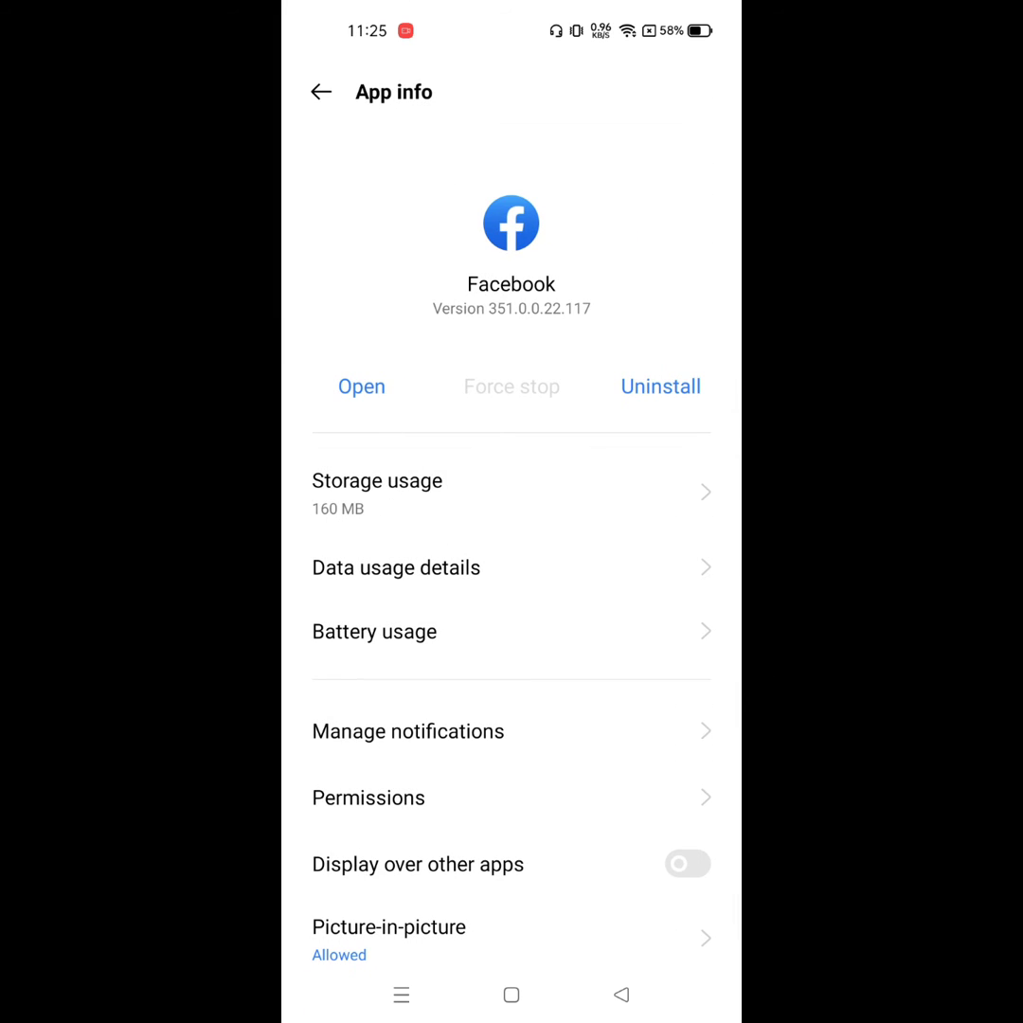
Clear Facebook's app data from Storage usage, confirm with OK, and go back.
click(377, 481)
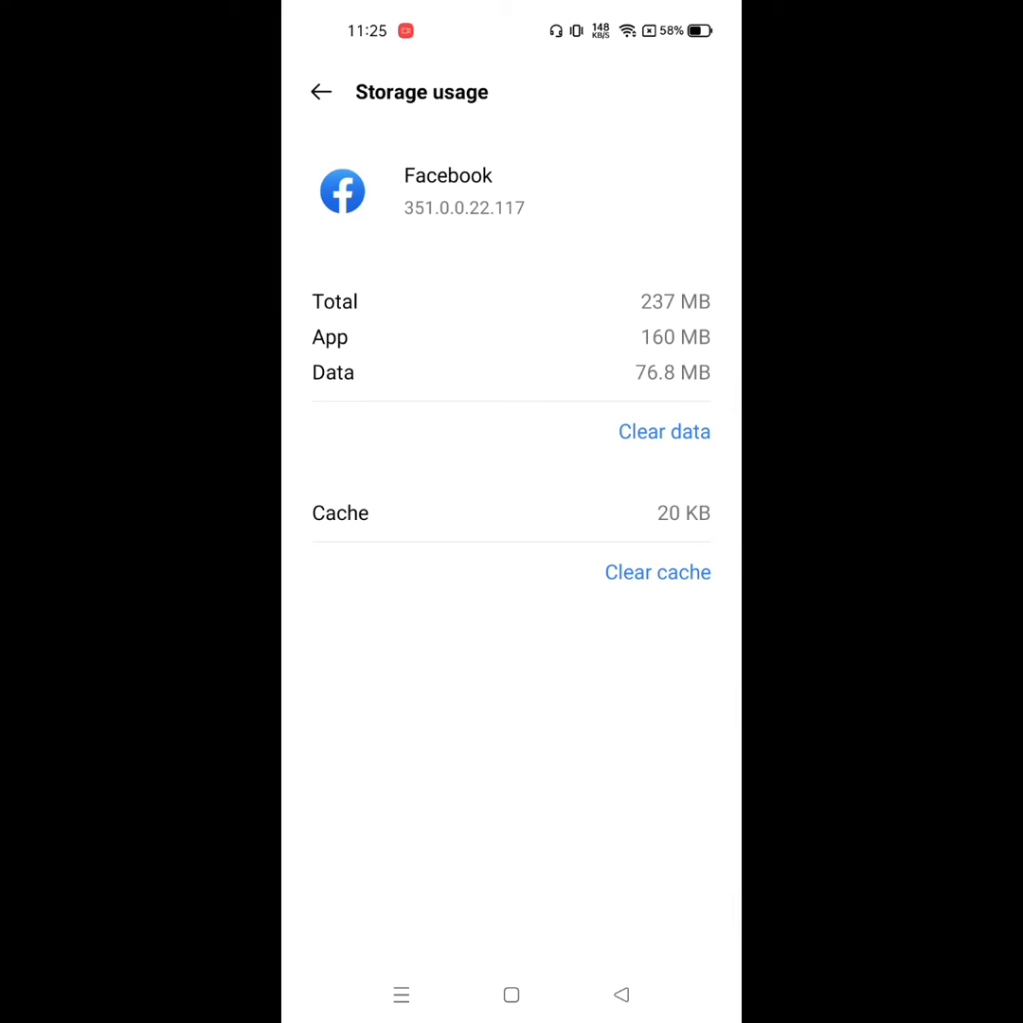
click(664, 432)
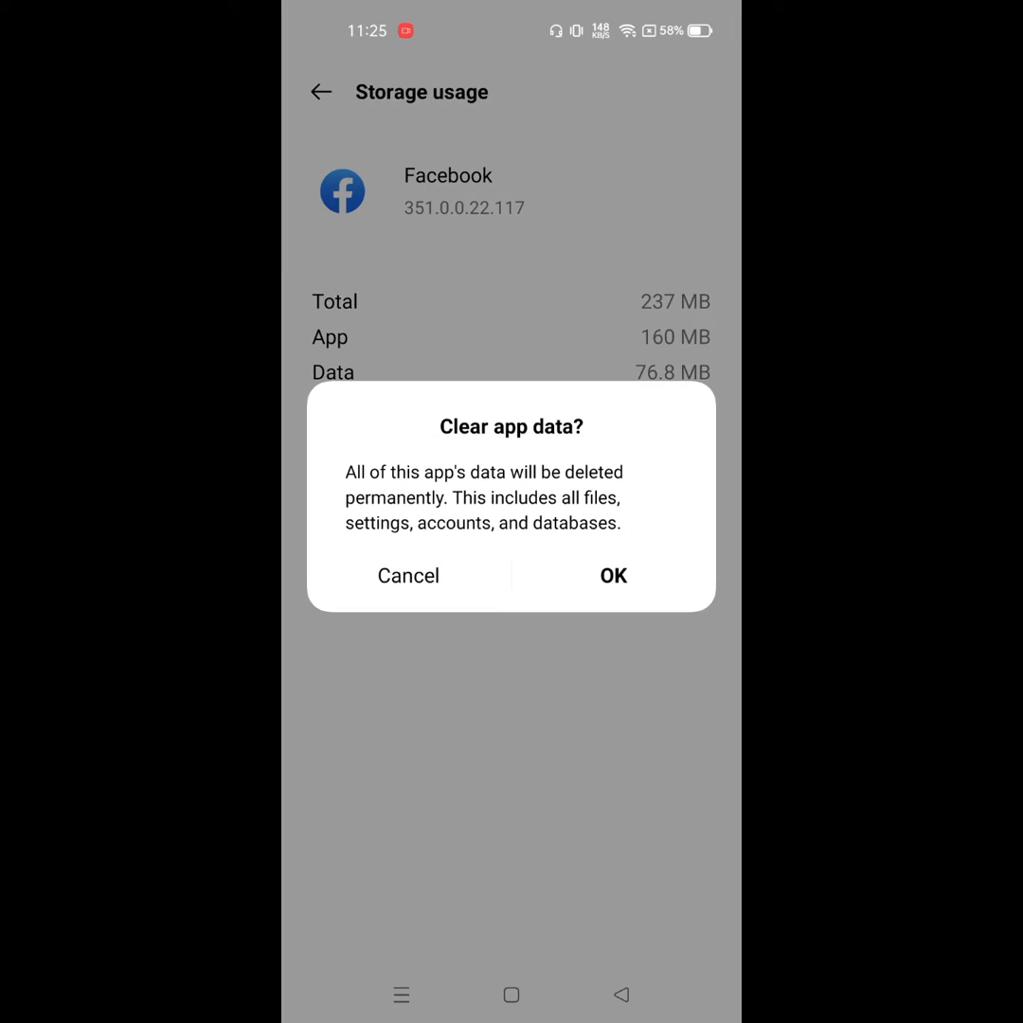
click(613, 575)
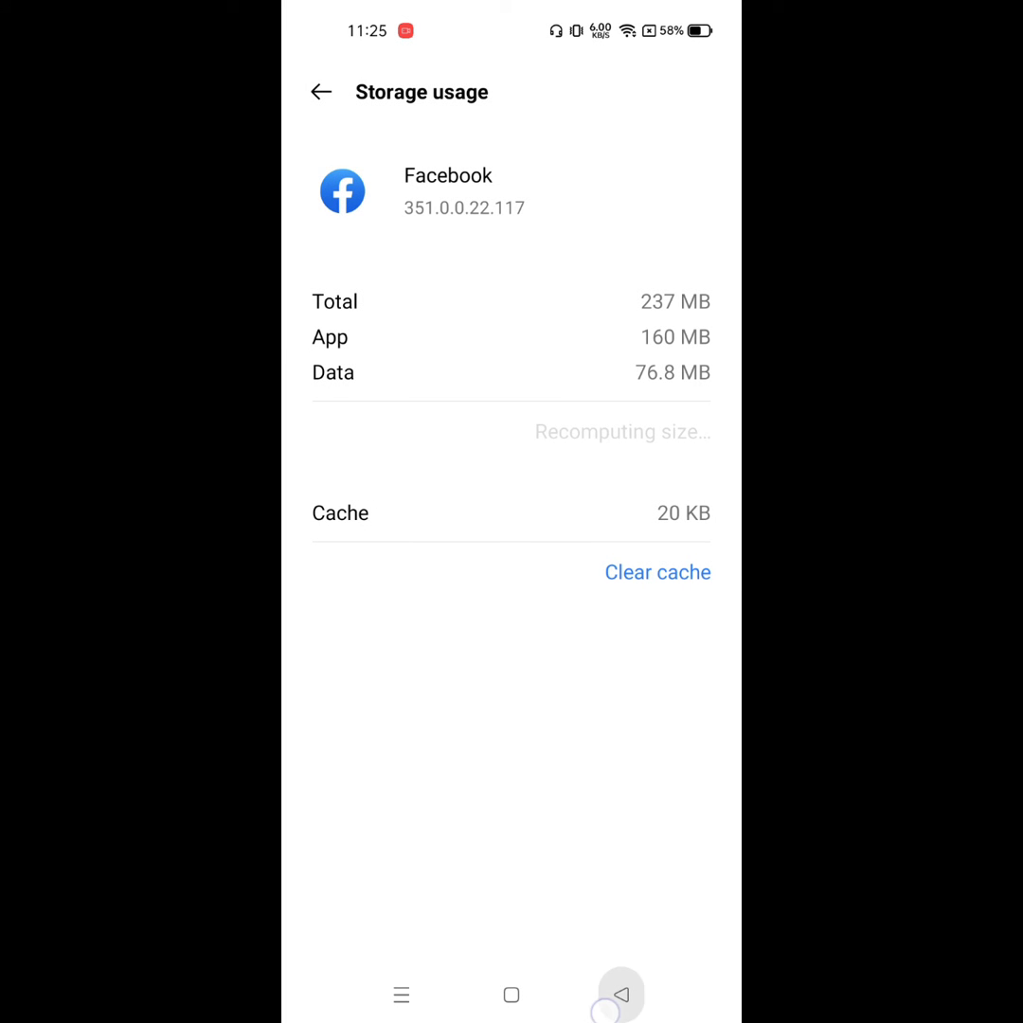
click(321, 92)
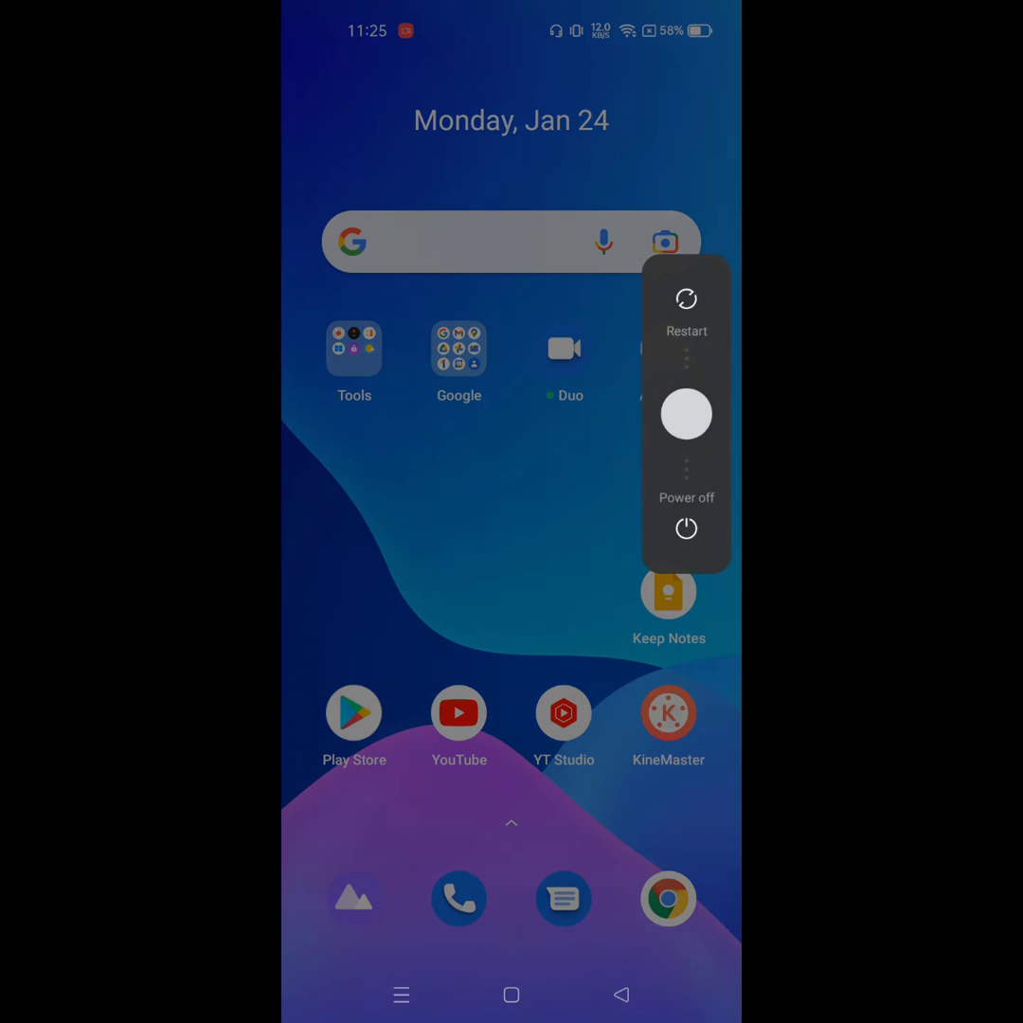
Restart the phone from the power menu.
click(686, 313)
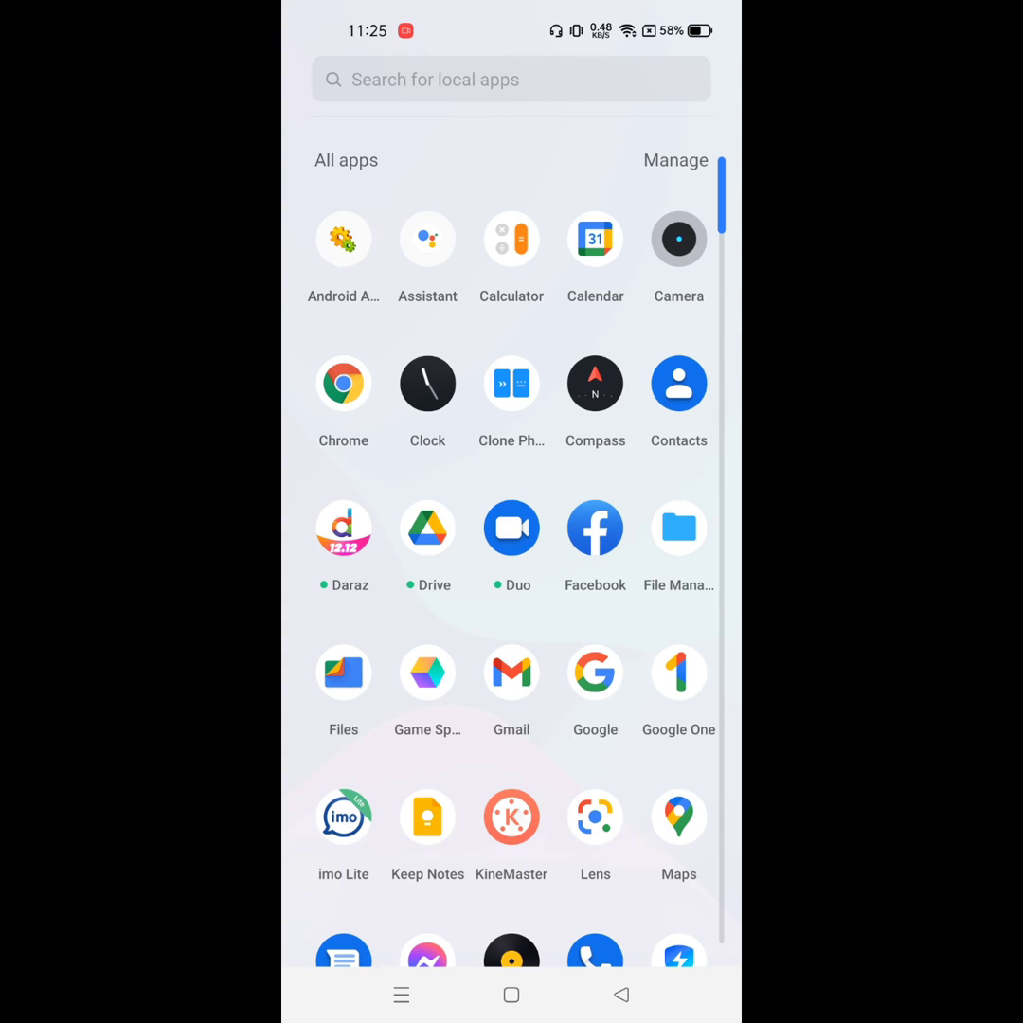
Log in to Facebook with the texted login code and skip saving login info.
click(594, 528)
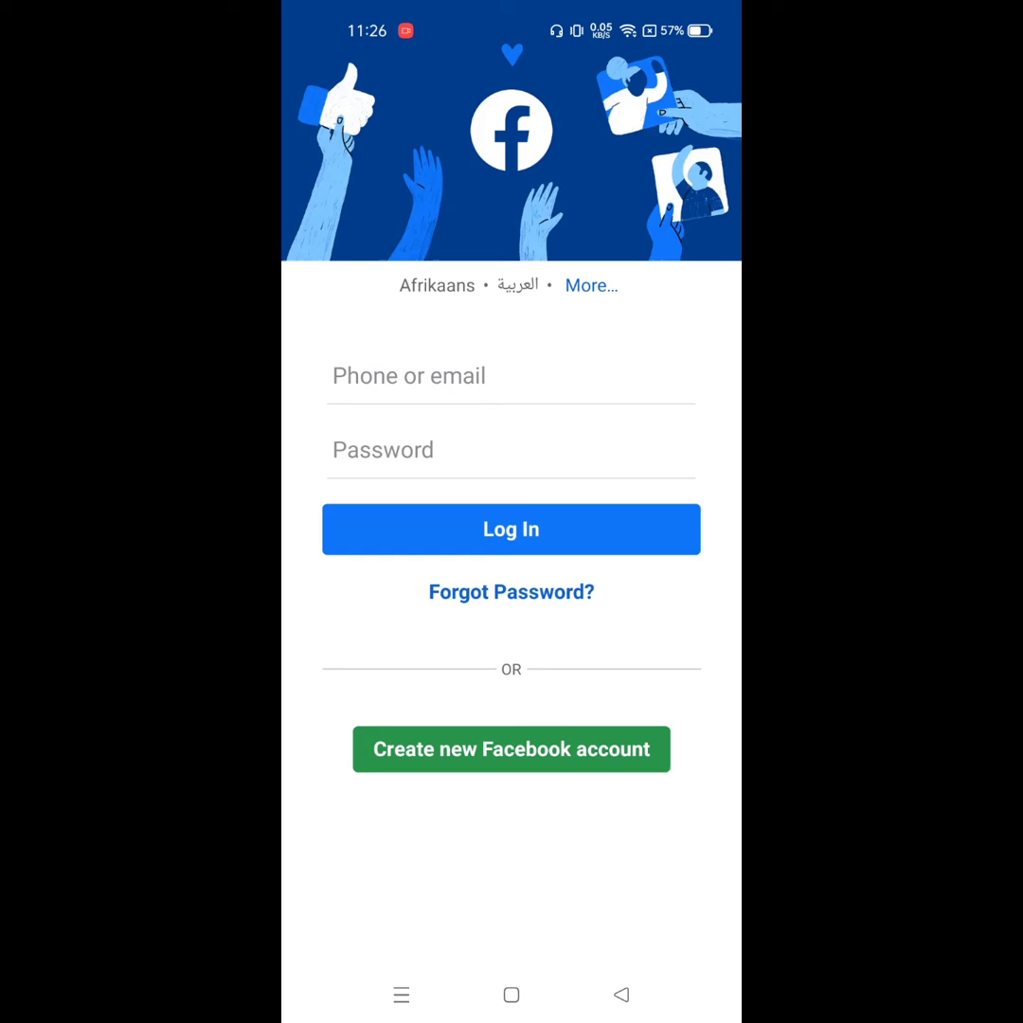
click(511, 528)
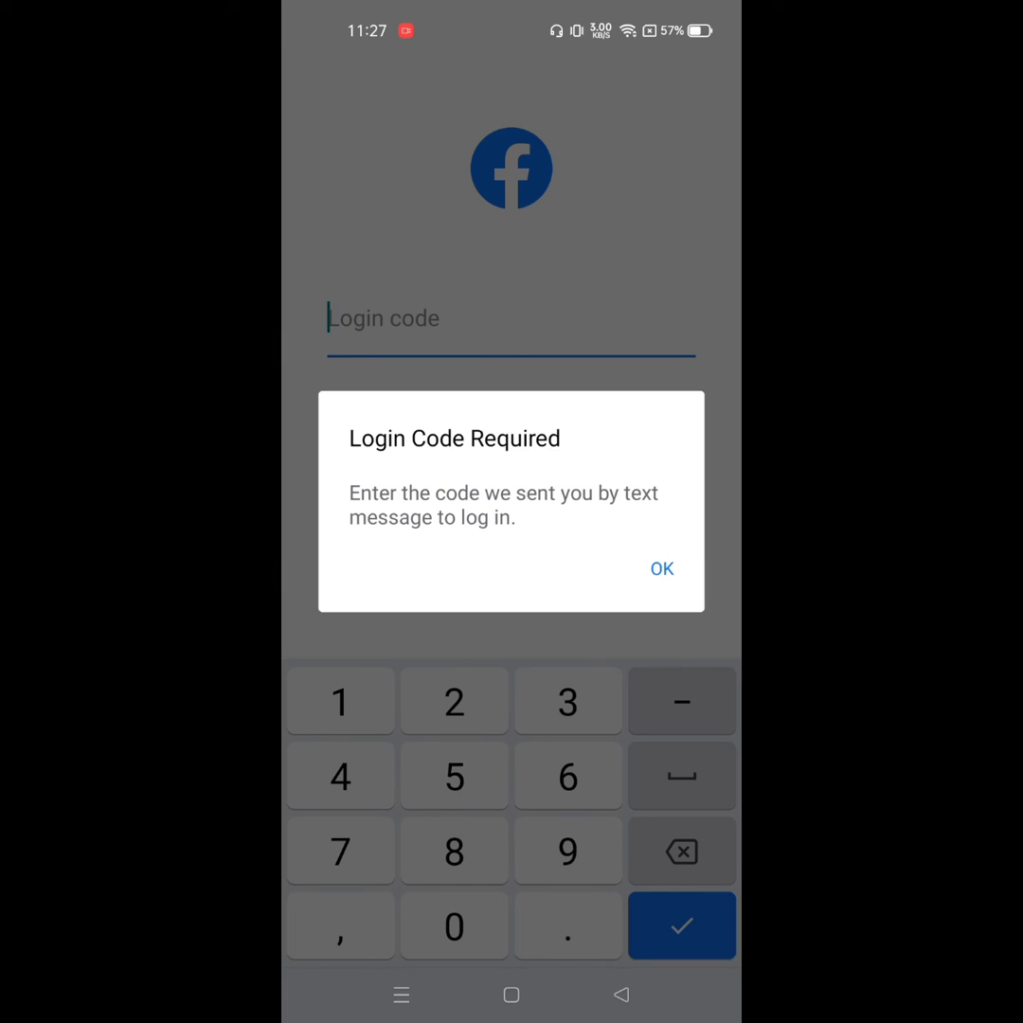
click(662, 569)
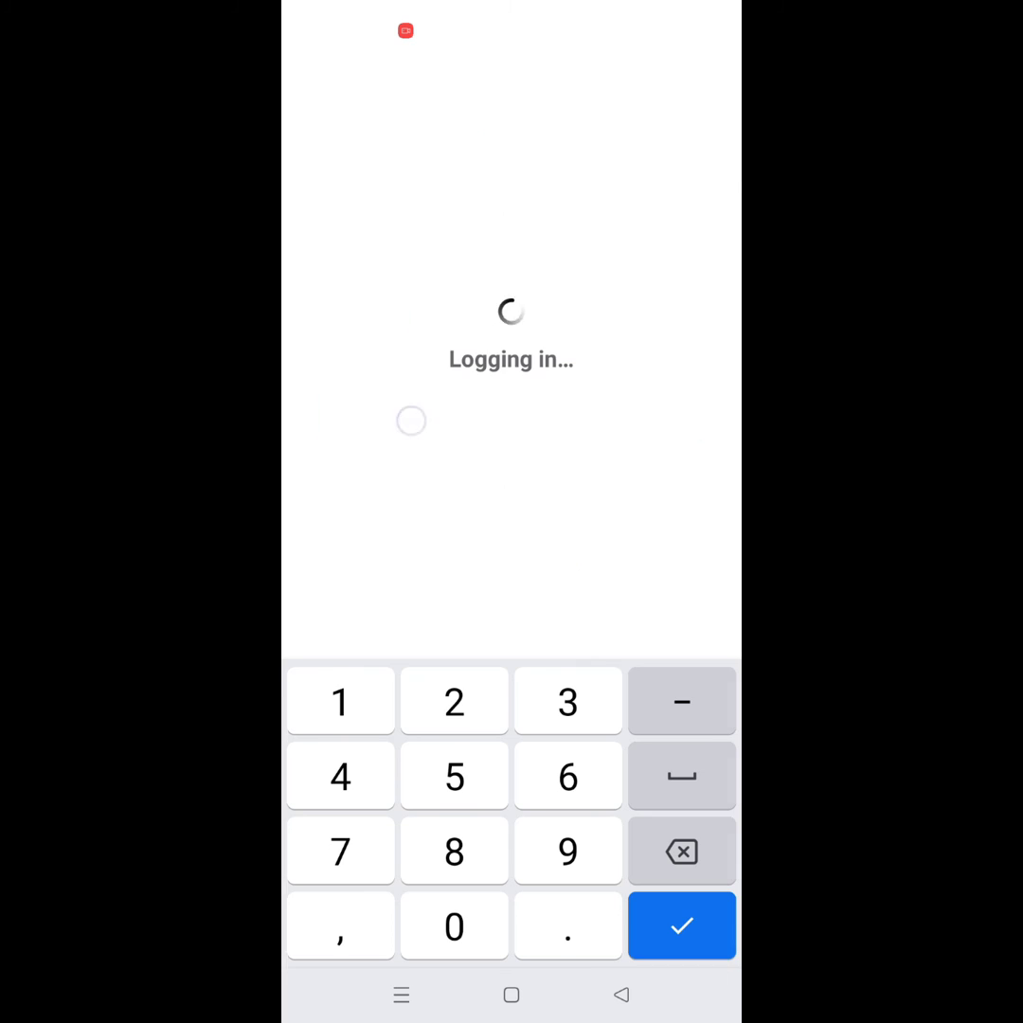
click(681, 925)
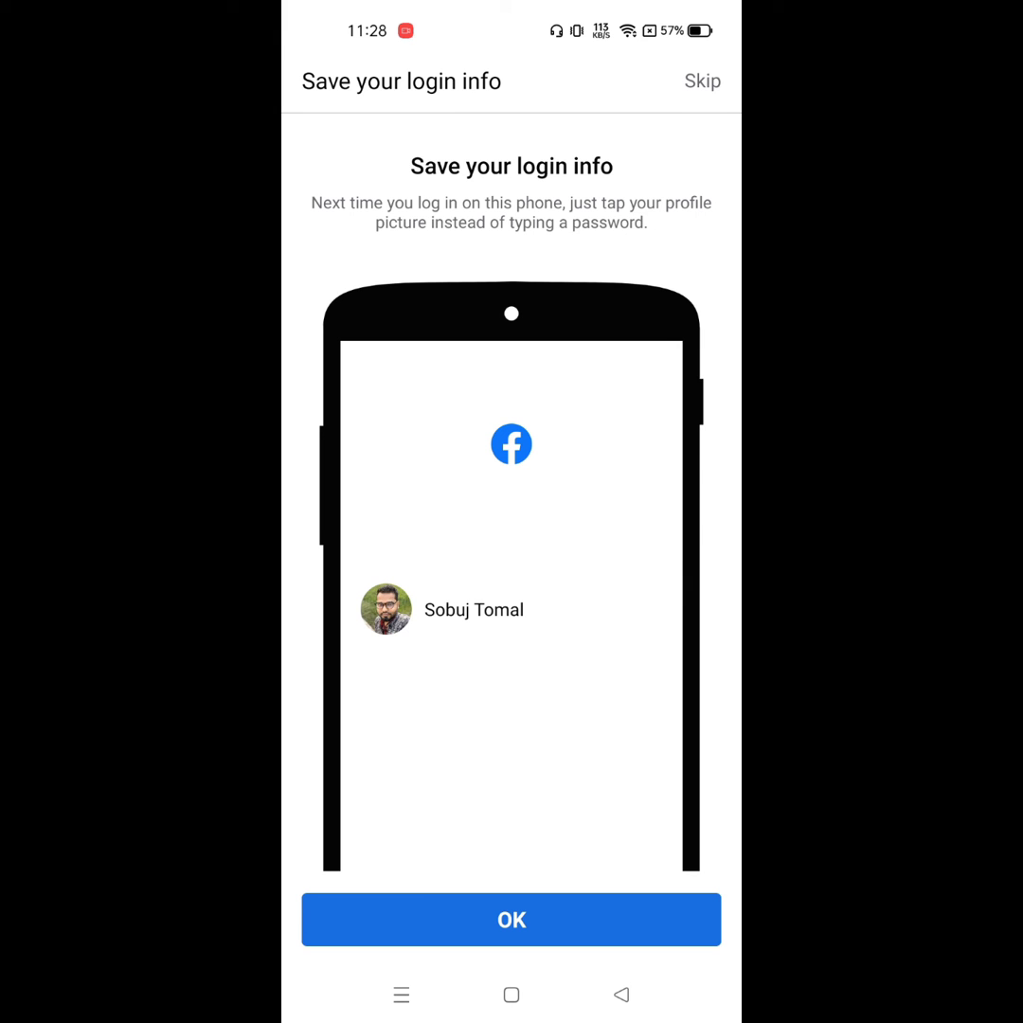
click(512, 919)
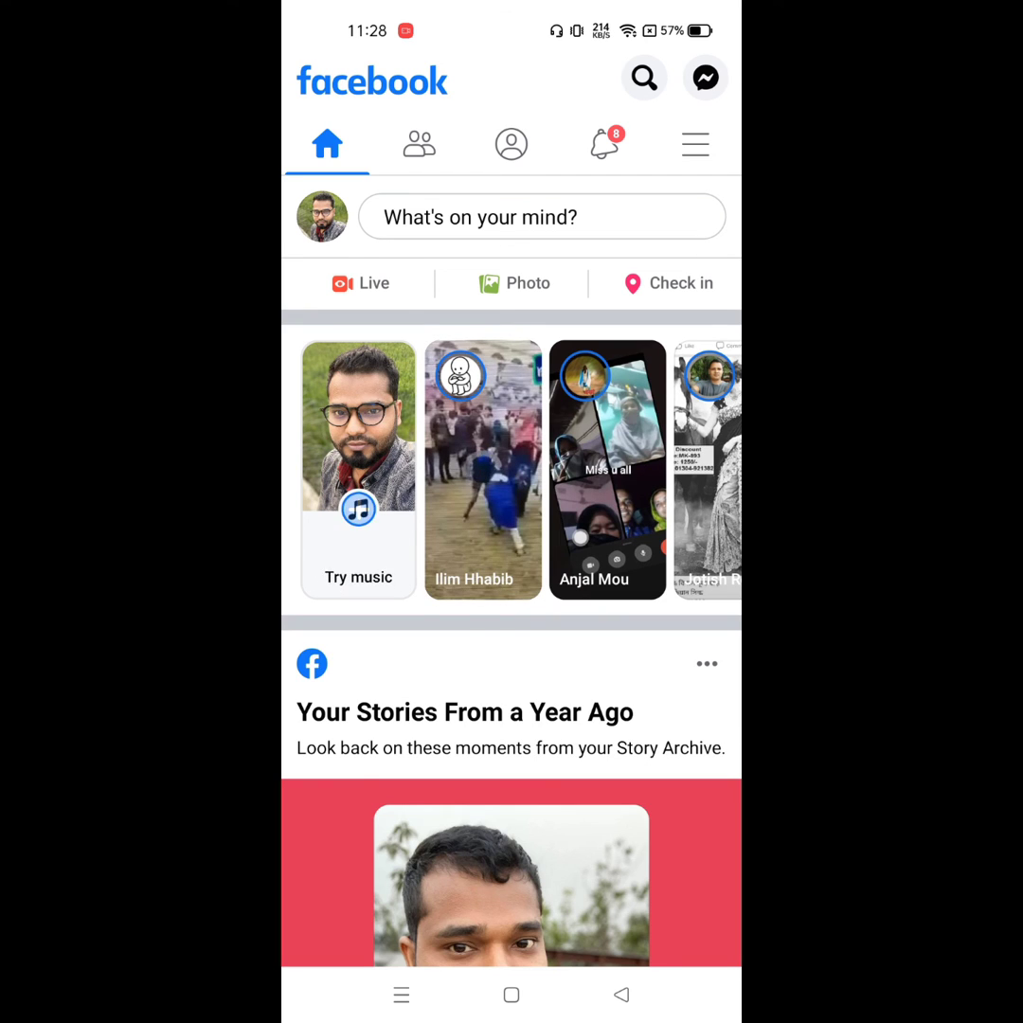
Scroll the news feed and open the Star Golpo video in Watch.
scroll(down, 3)
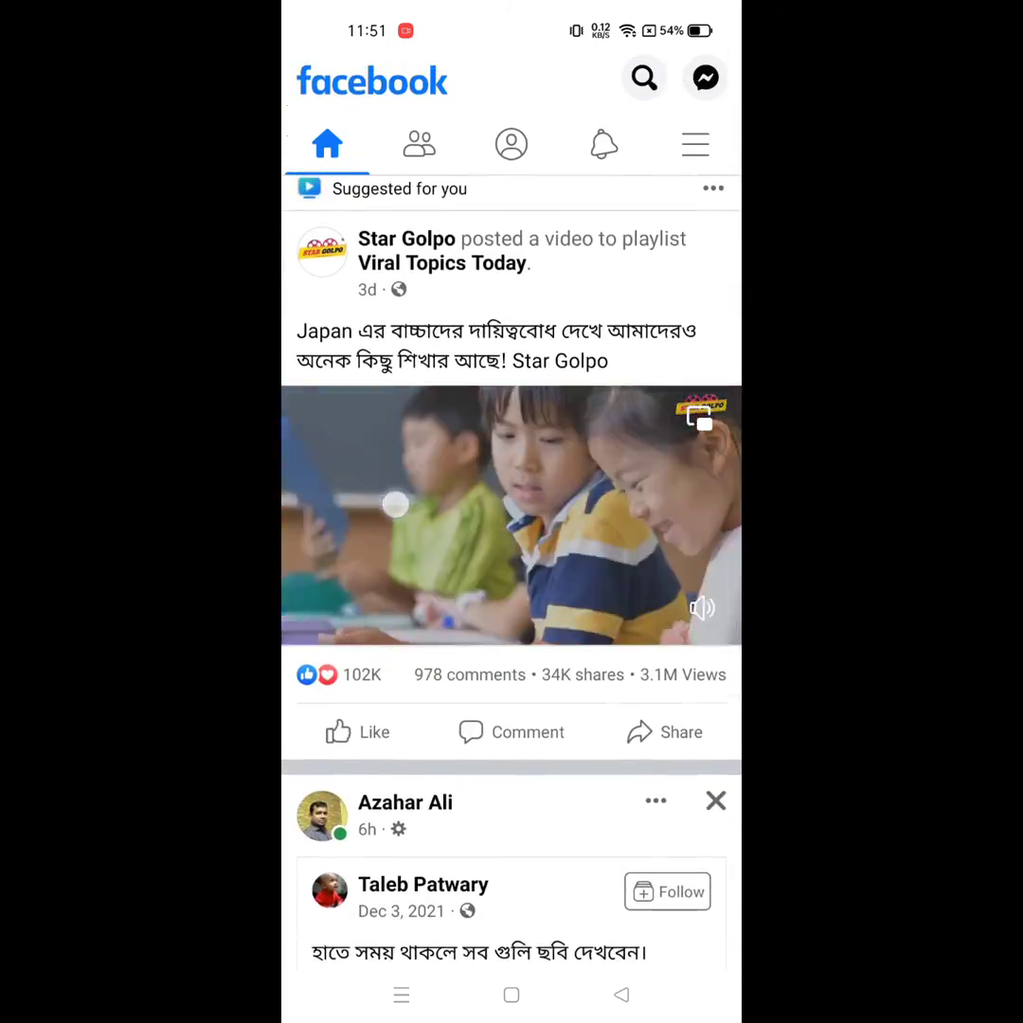
click(510, 514)
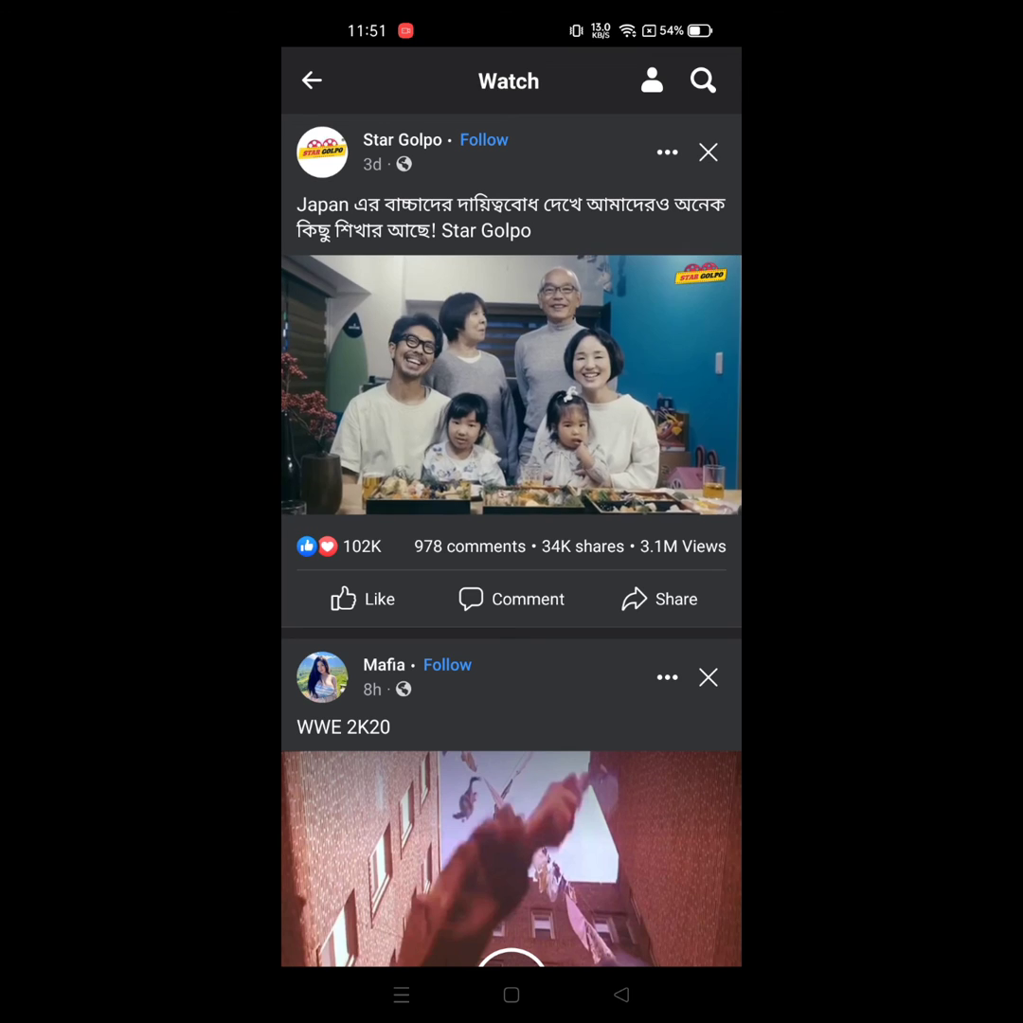